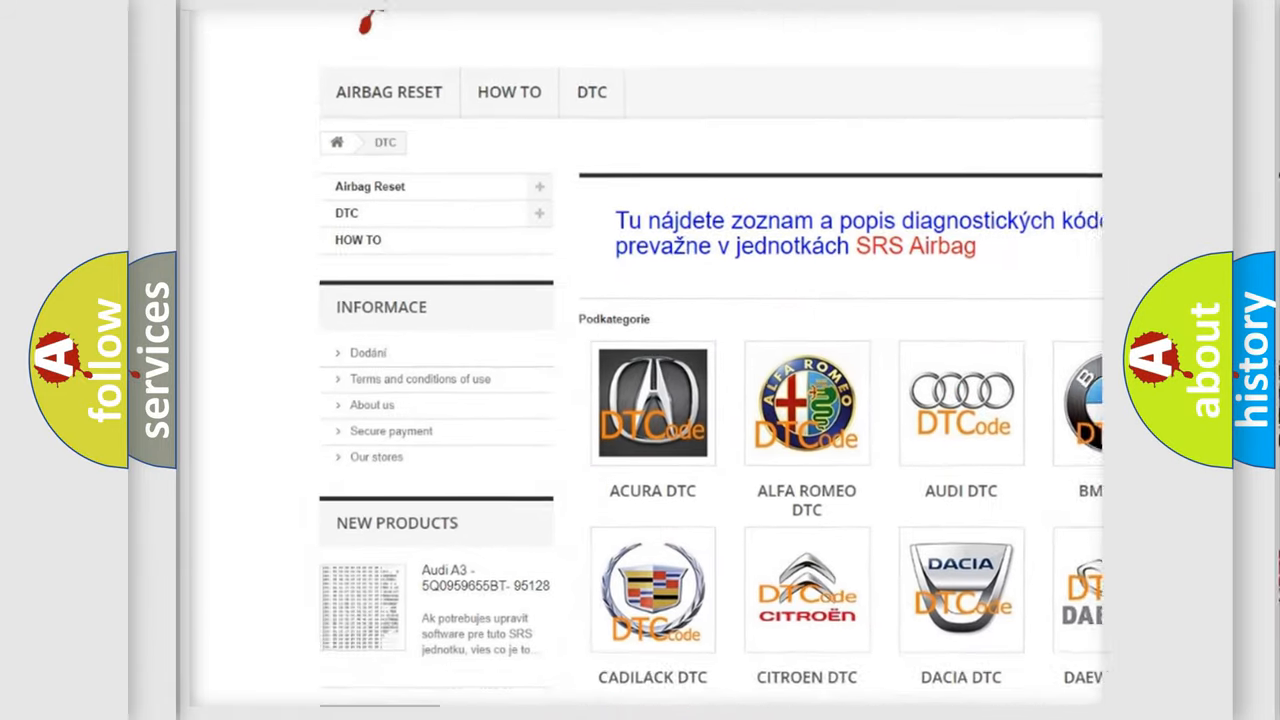
pyautogui.scroll(-3)
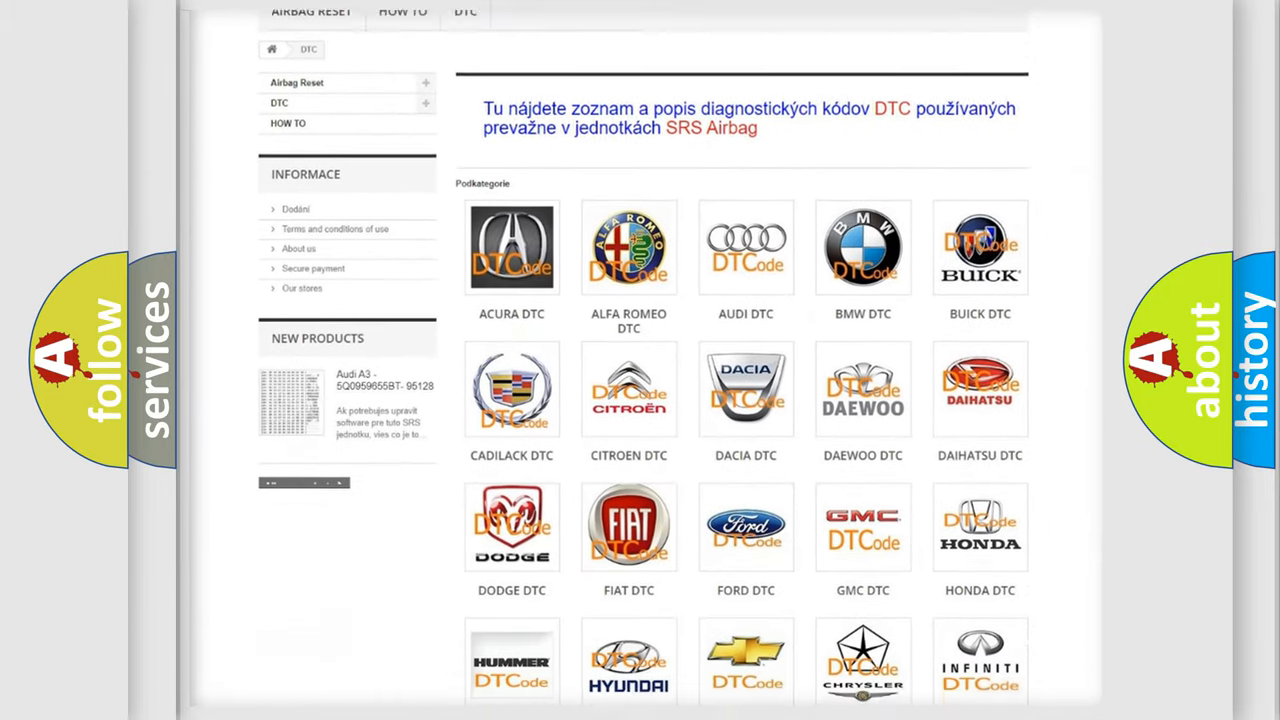
pyautogui.scroll(-3)
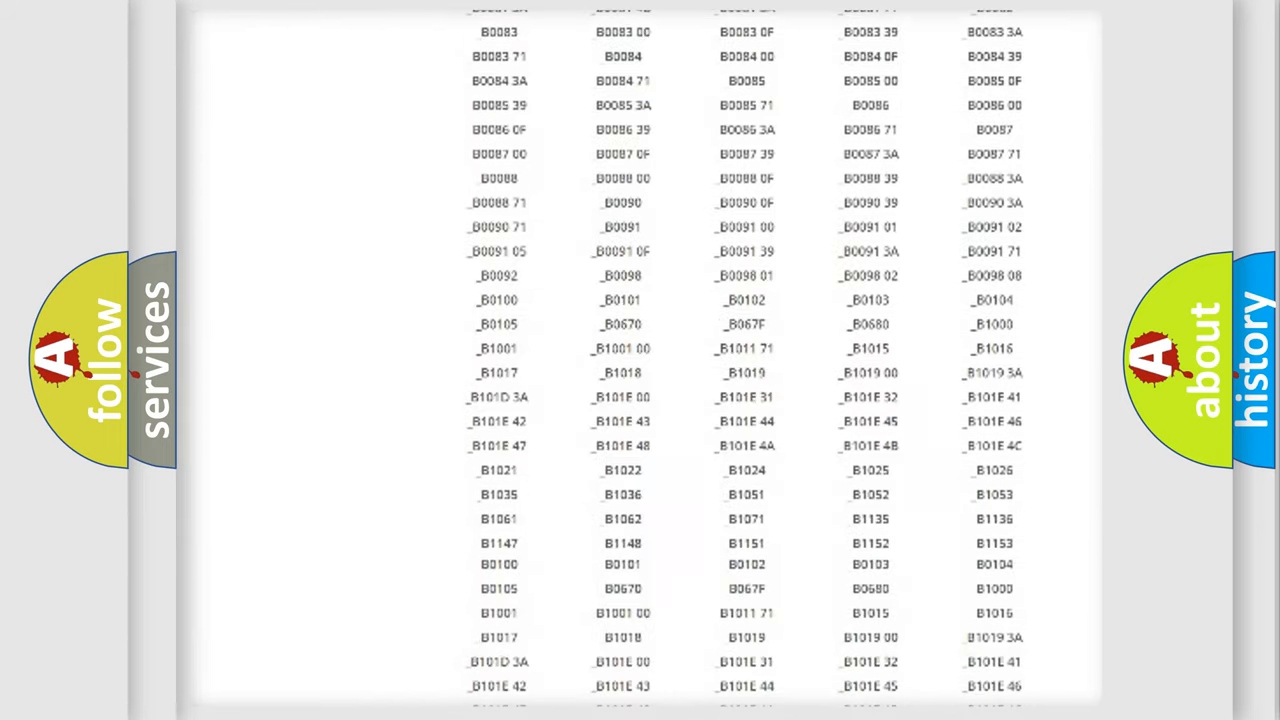
pyautogui.scroll(3)
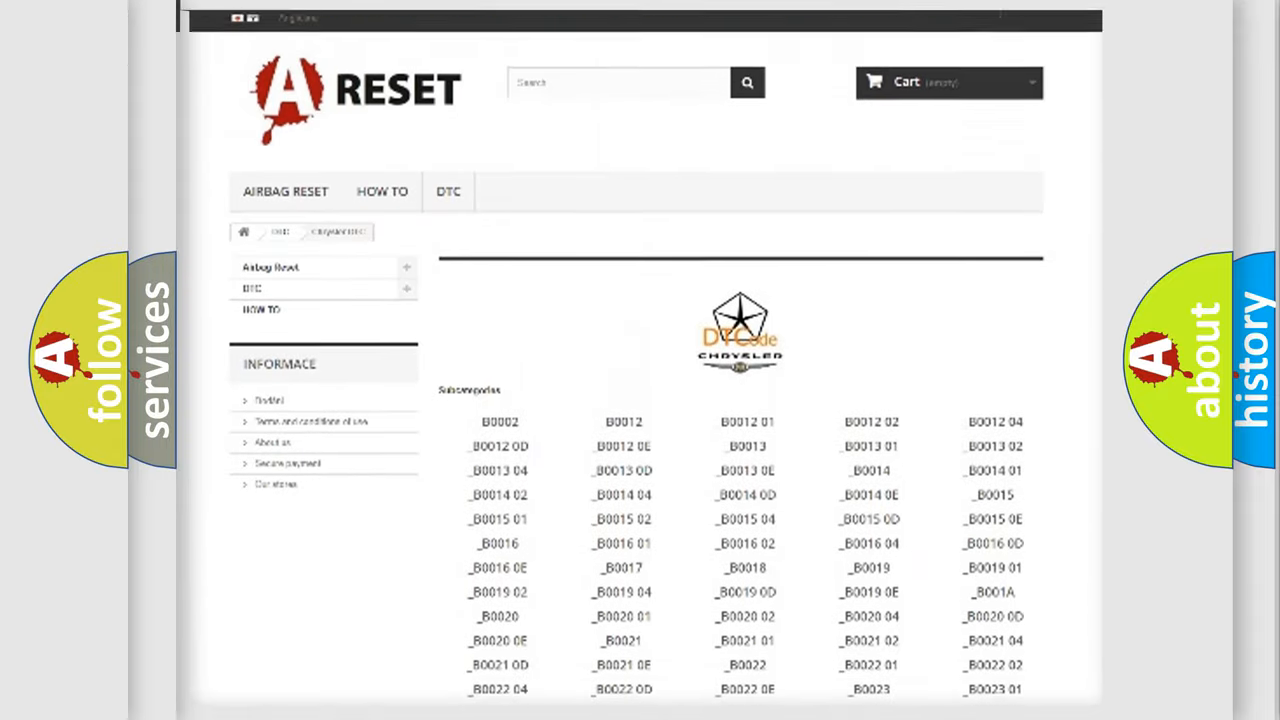